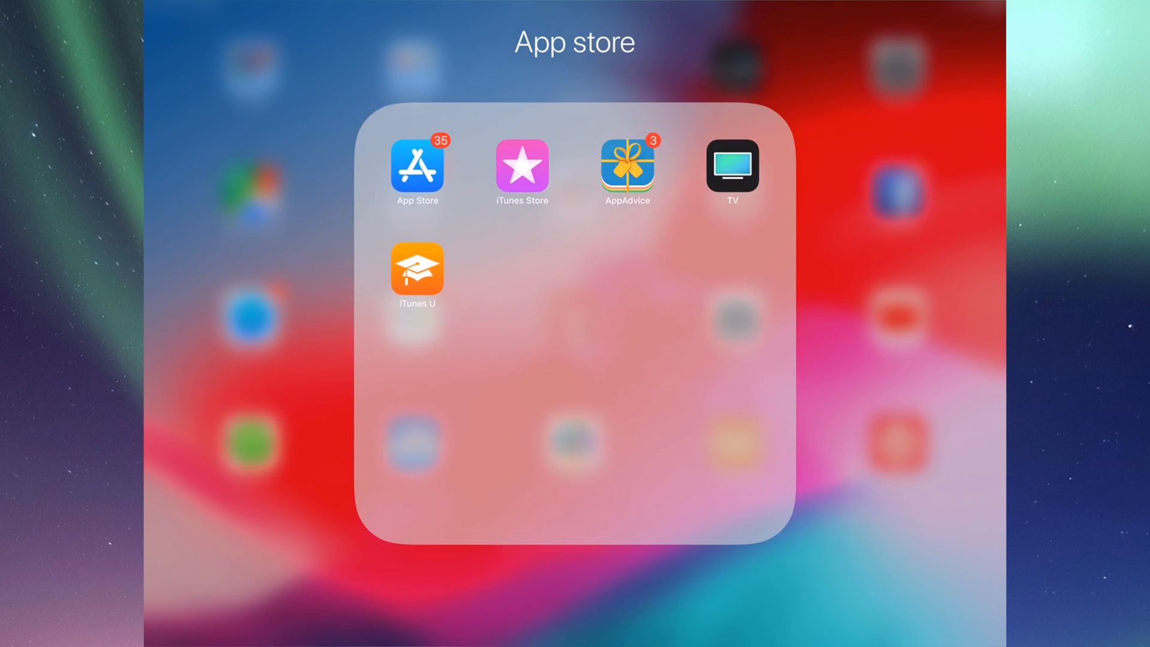
# Launch the App Store, go to Updates and review the Available list top to bottom
pyautogui.click(417, 167)
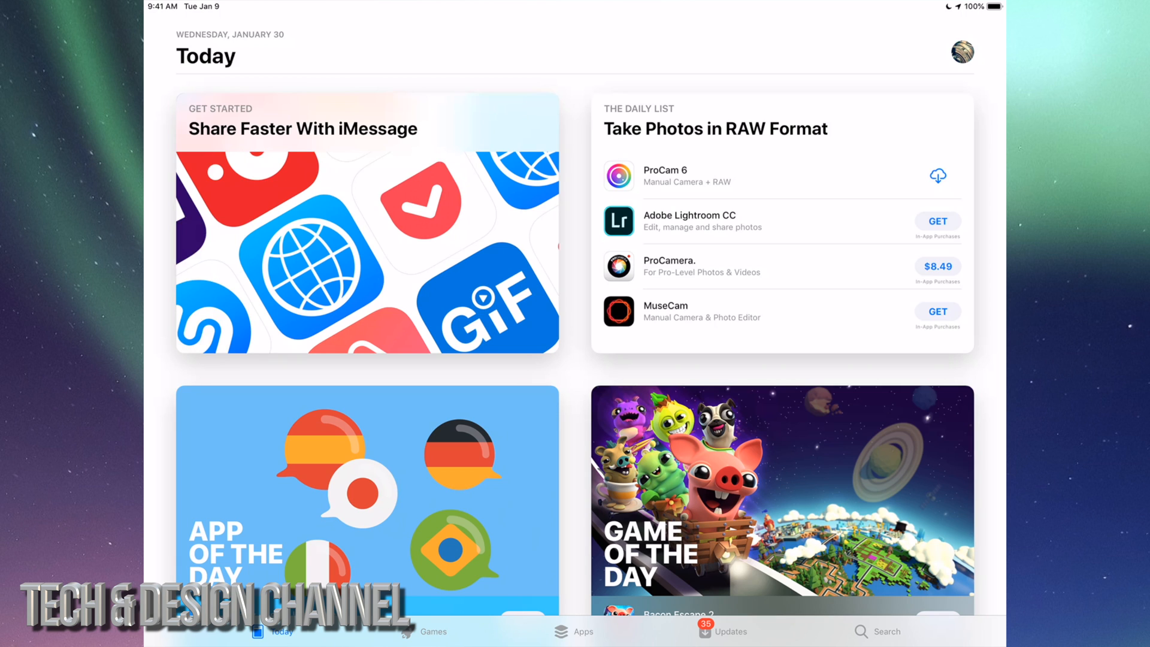
pyautogui.click(723, 631)
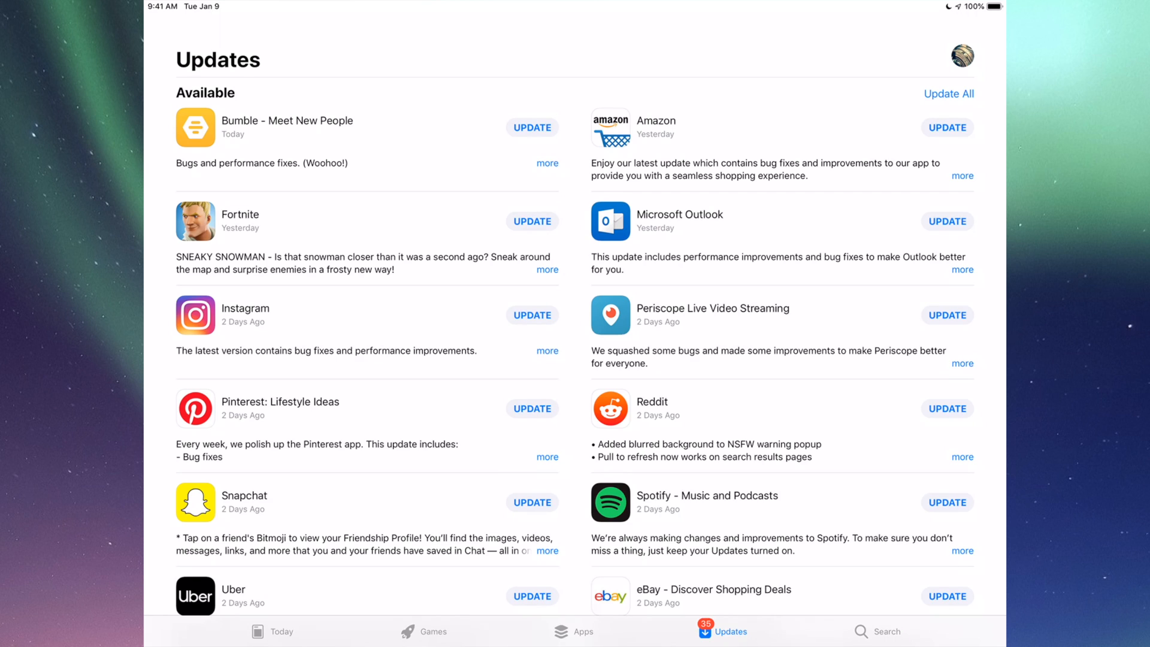
pyautogui.scroll(-3)
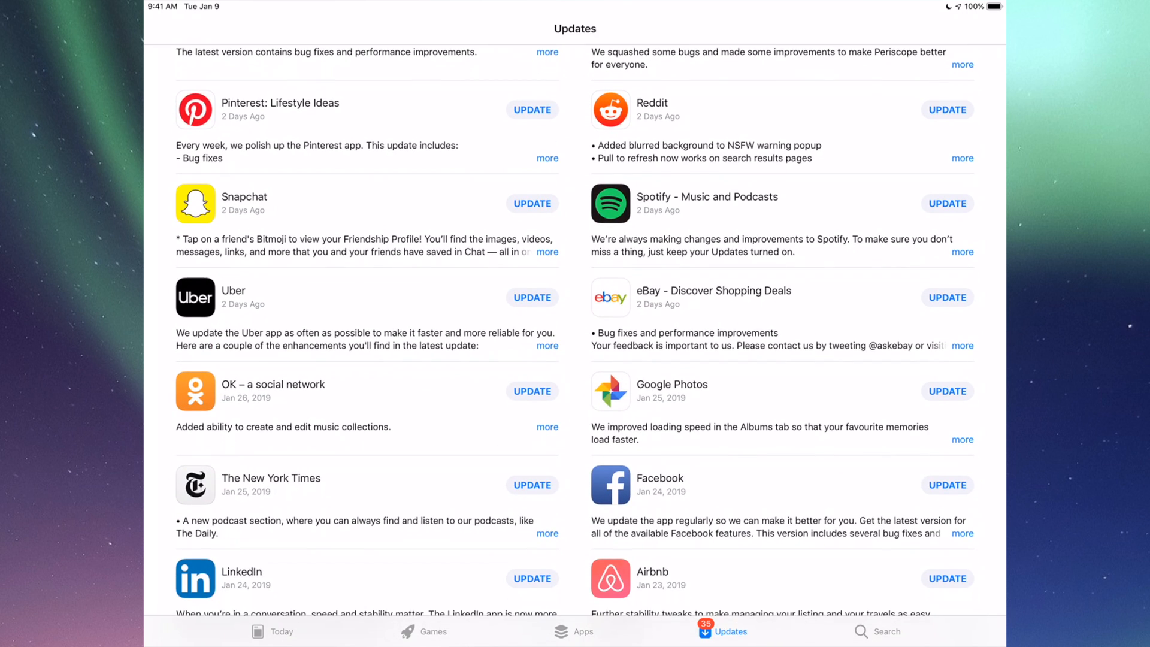
pyautogui.scroll(-3)
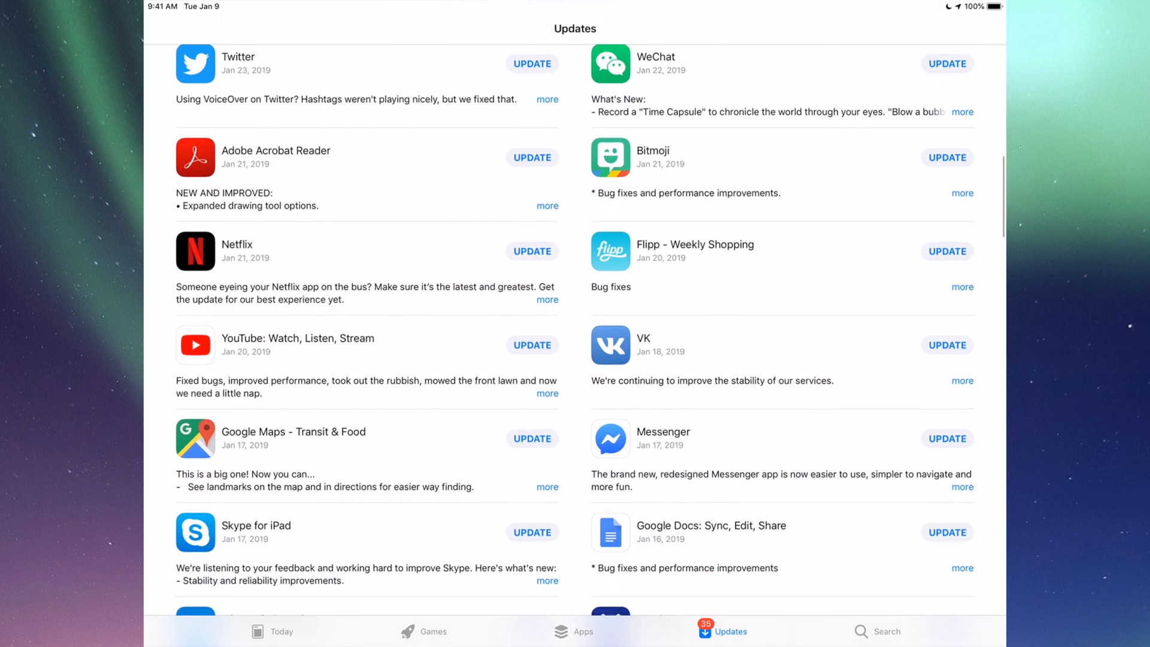
pyautogui.scroll(-3)
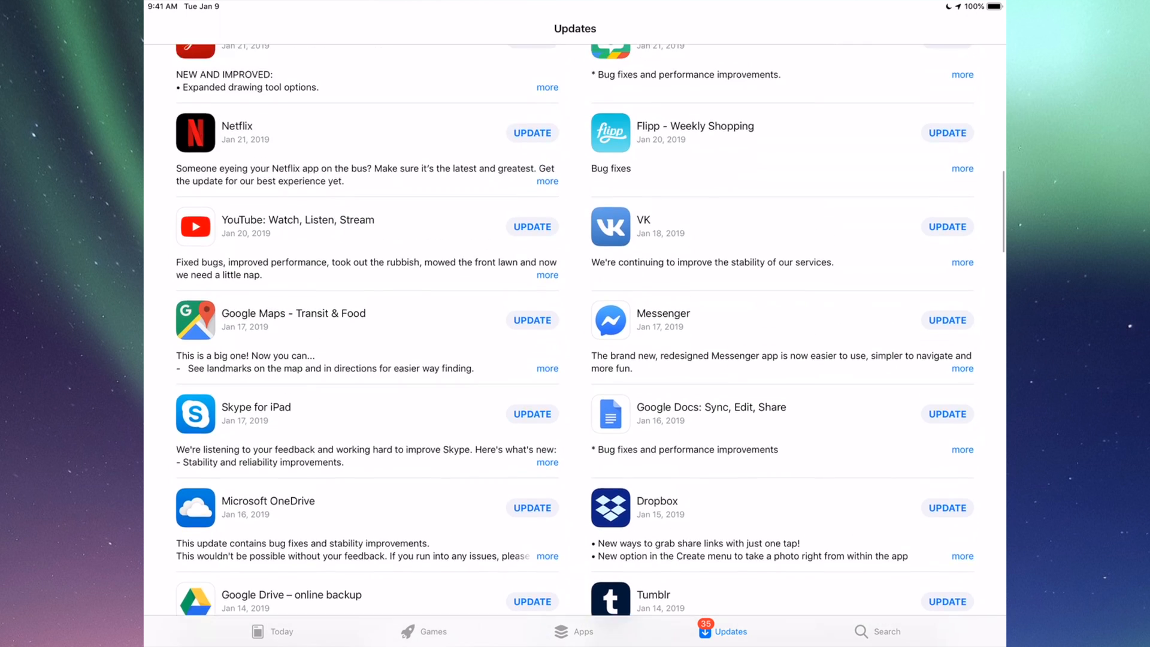
pyautogui.scroll(3)
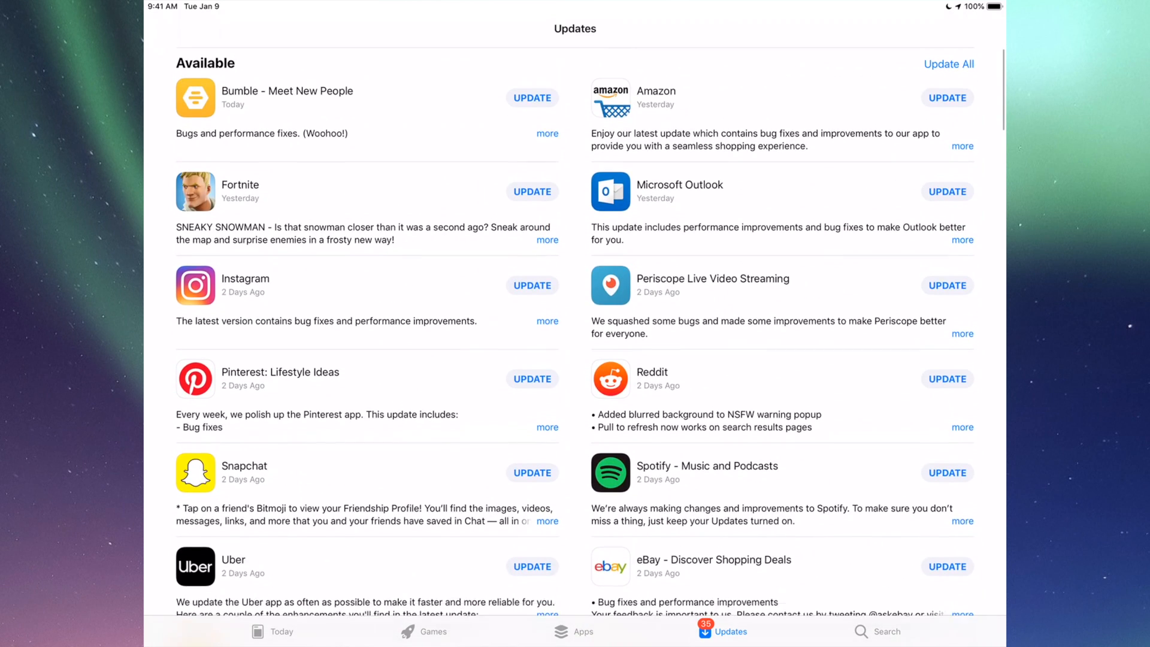
pyautogui.scroll(-3)
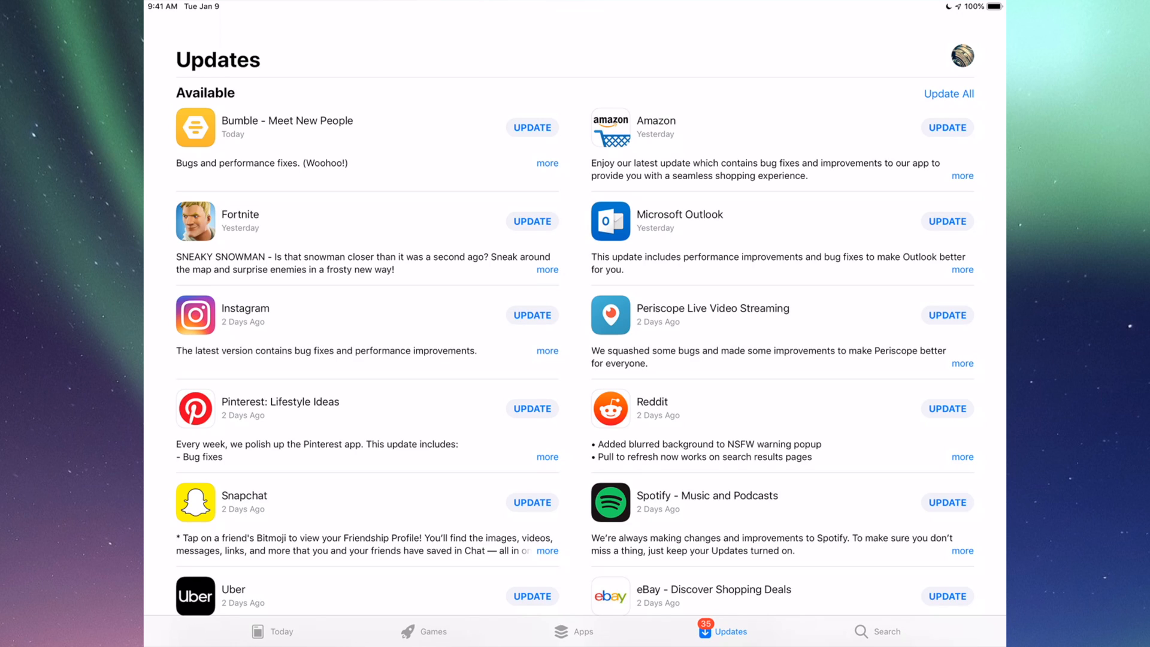
# Search for Fortnite, start its update, and return to the Updates list
pyautogui.click(887, 631)
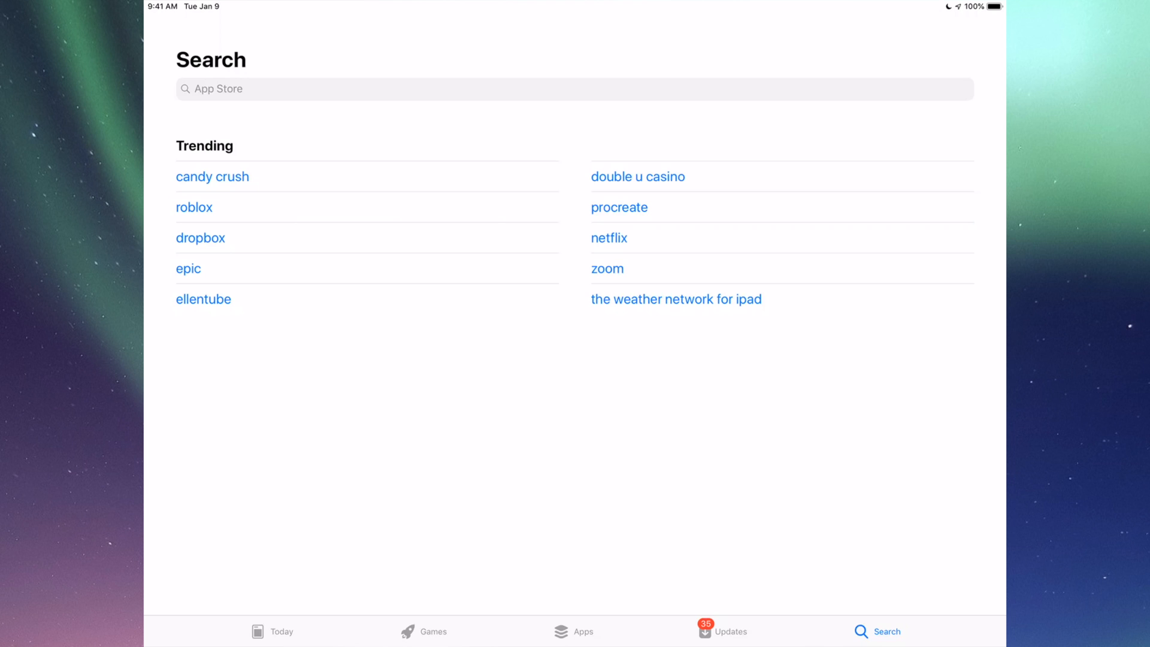
pyautogui.click(574, 89)
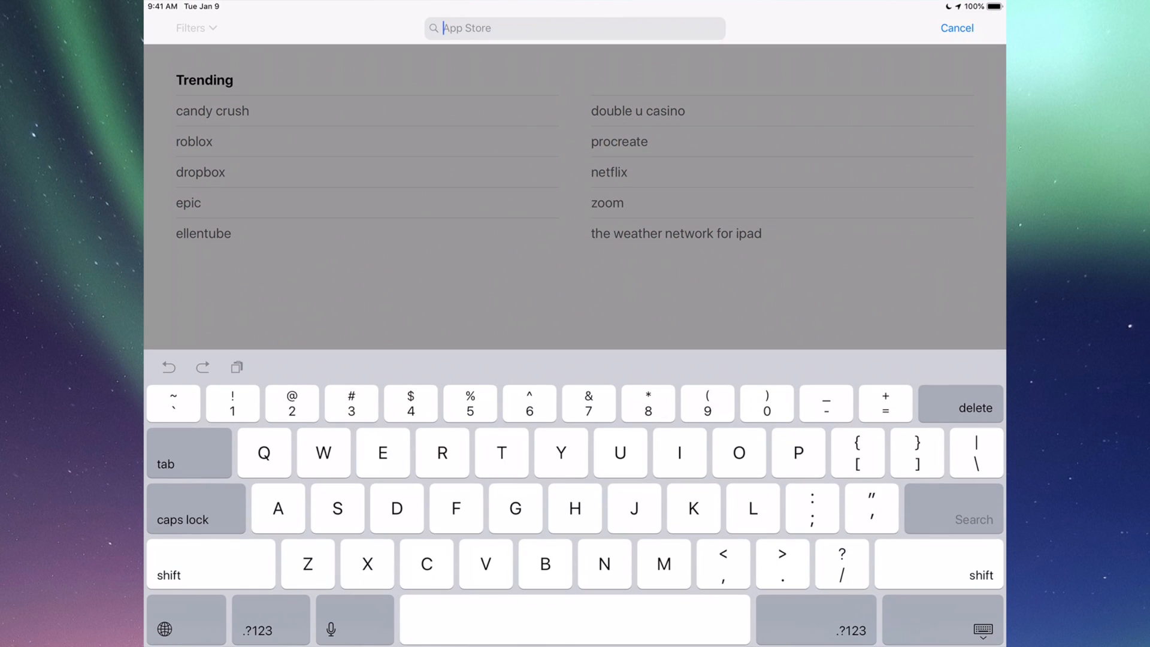
pyautogui.write('Fortnite')
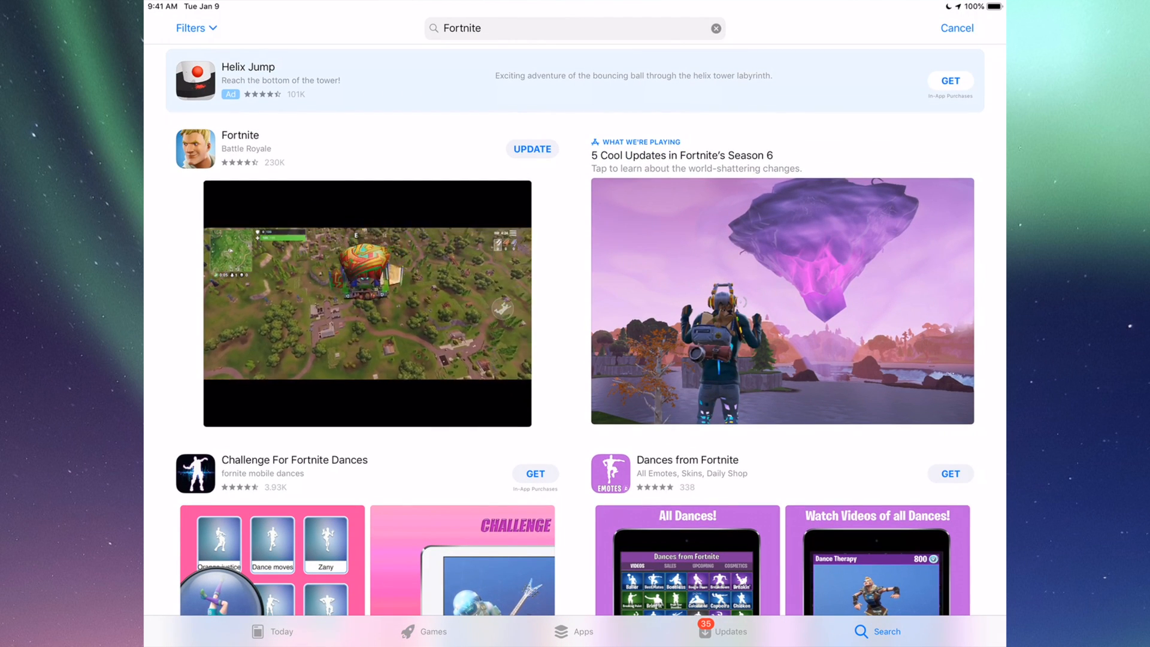
pyautogui.click(532, 149)
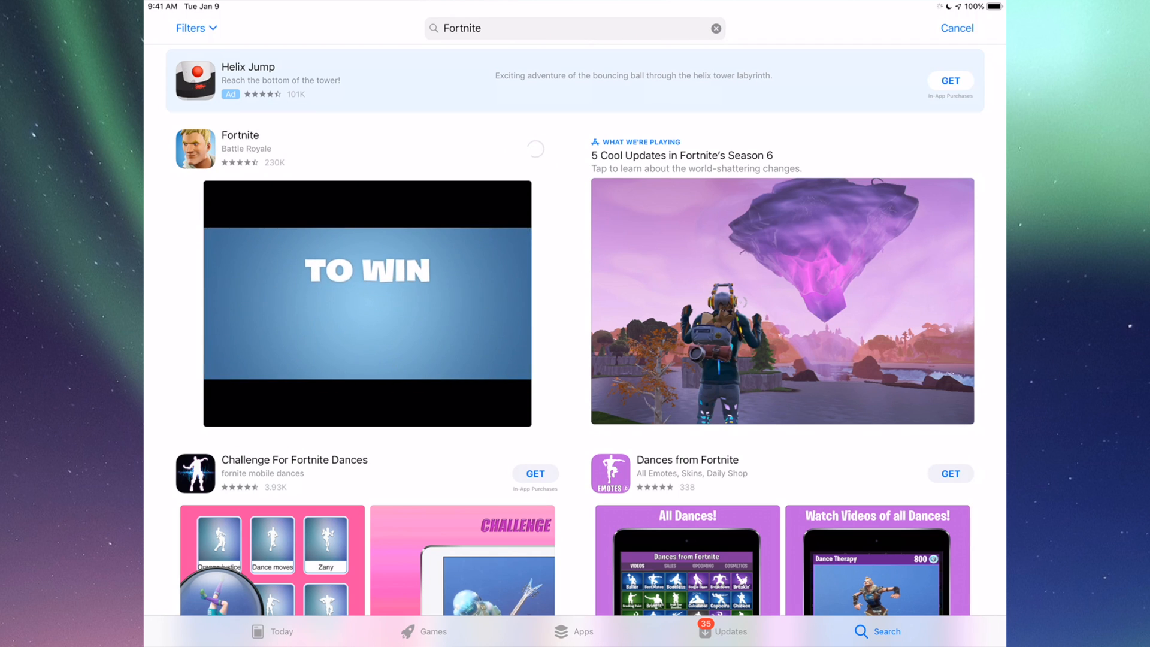
pyautogui.click(535, 148)
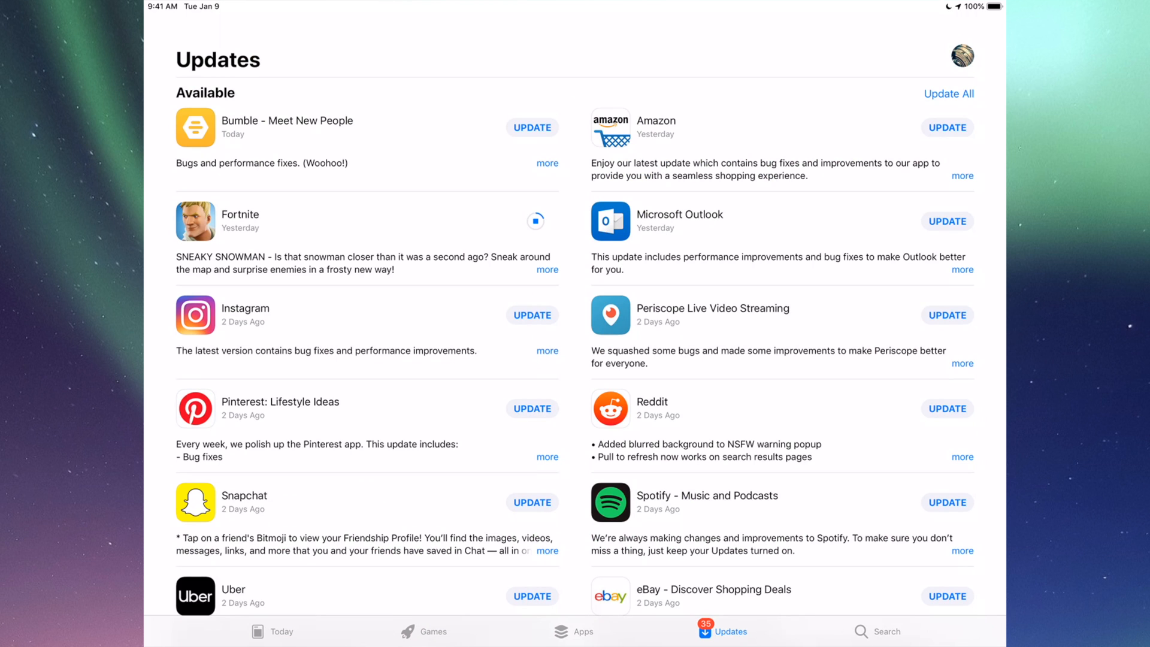
# Search for Instagram, start its update, then return to the Home Screen
pyautogui.click(888, 631)
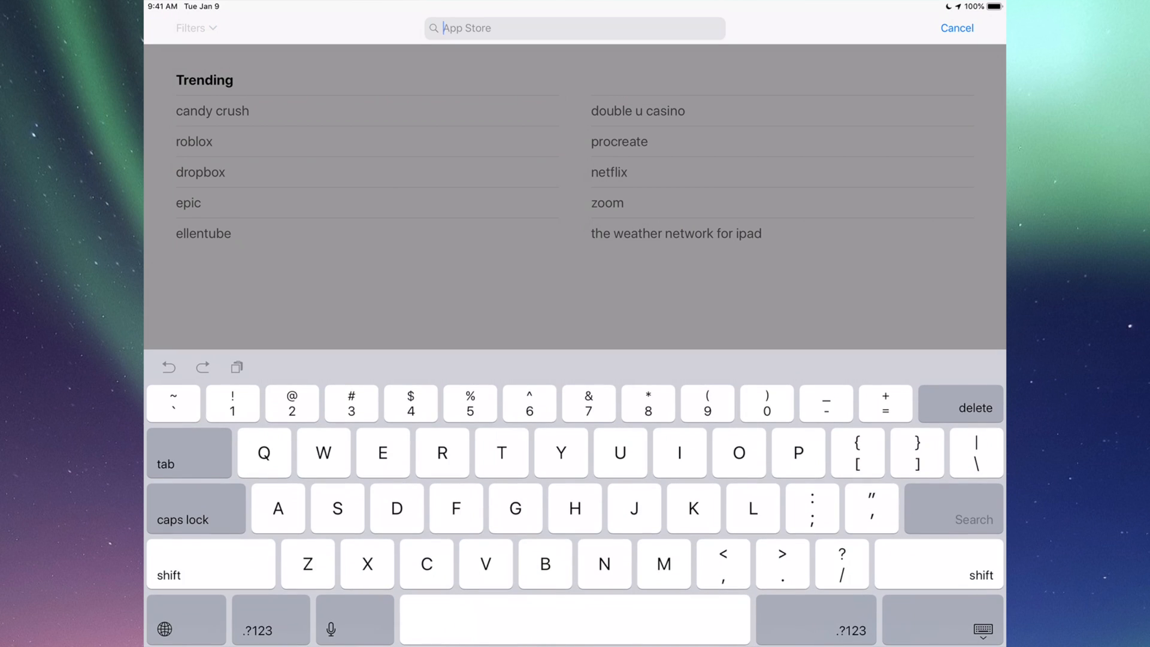
pyautogui.write('Instagram')
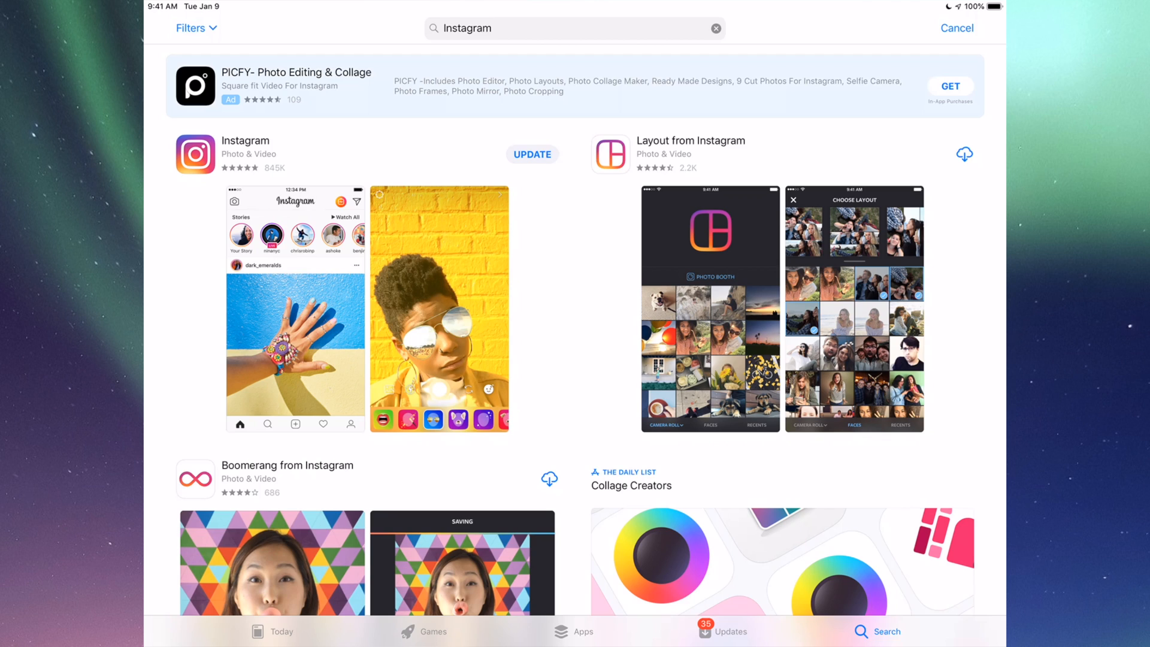
pyautogui.click(532, 154)
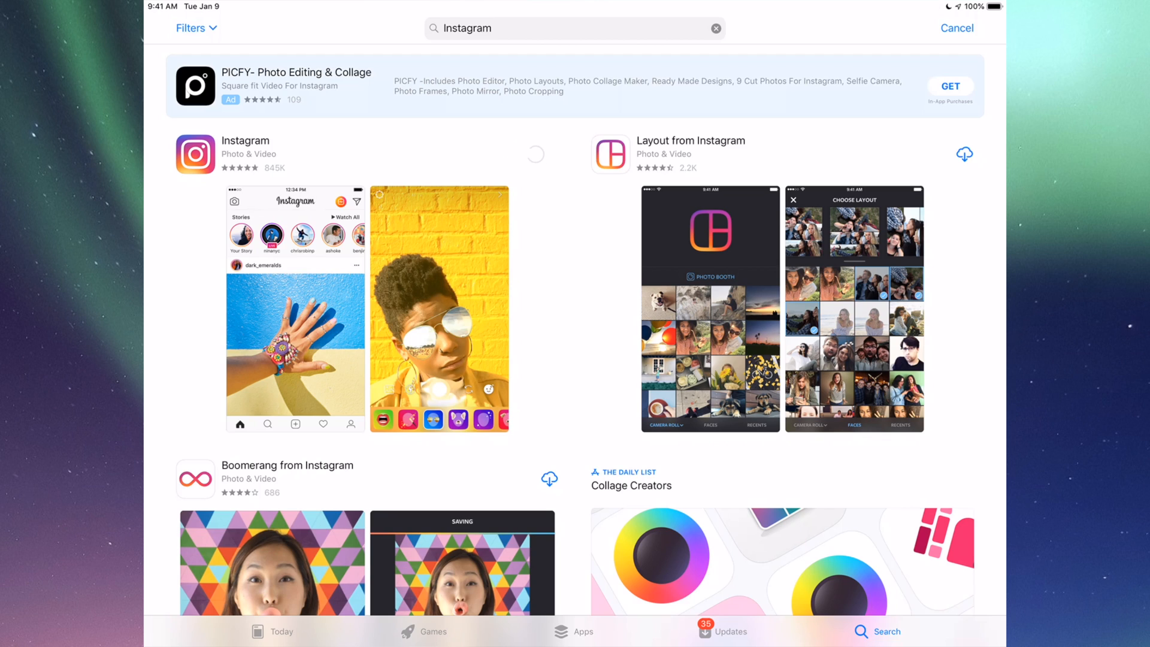
pyautogui.click(535, 155)
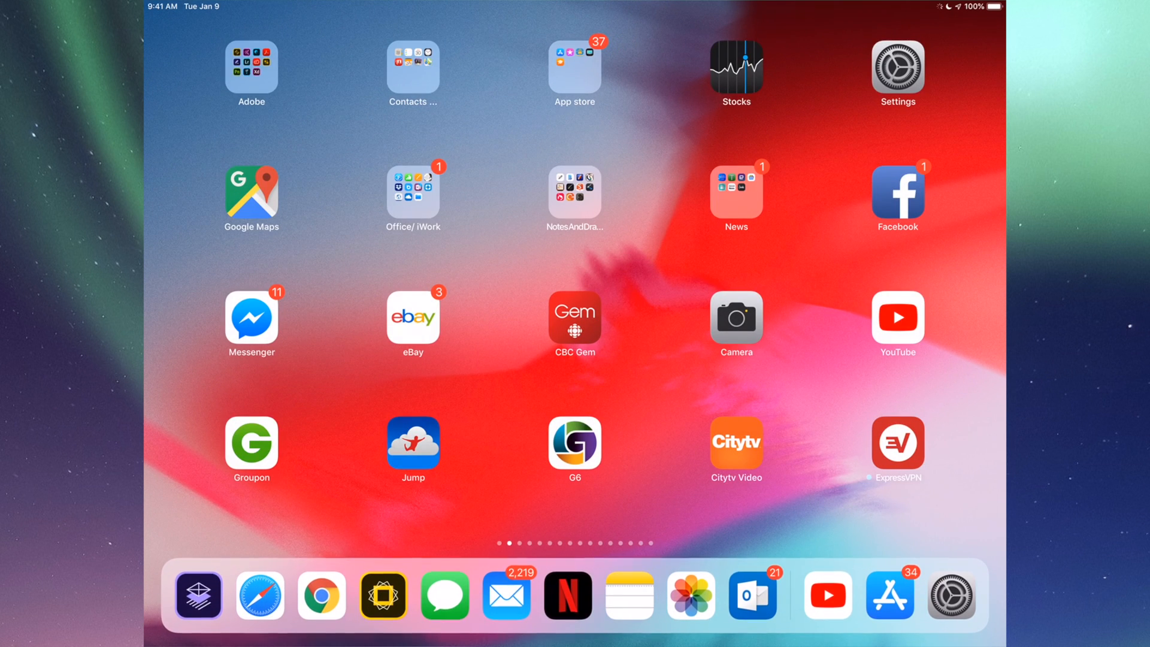
# Check Settings' Software Update shows iOS 12.1.3 up to date, then return Home
pyautogui.click(896, 66)
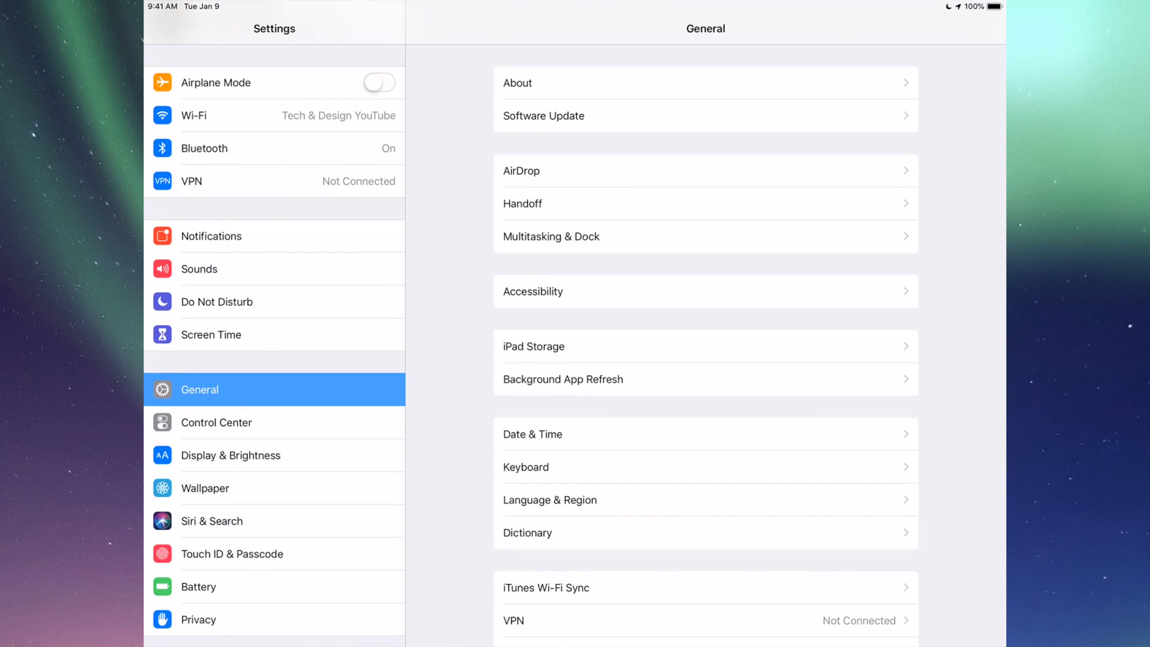
pyautogui.scroll(-3)
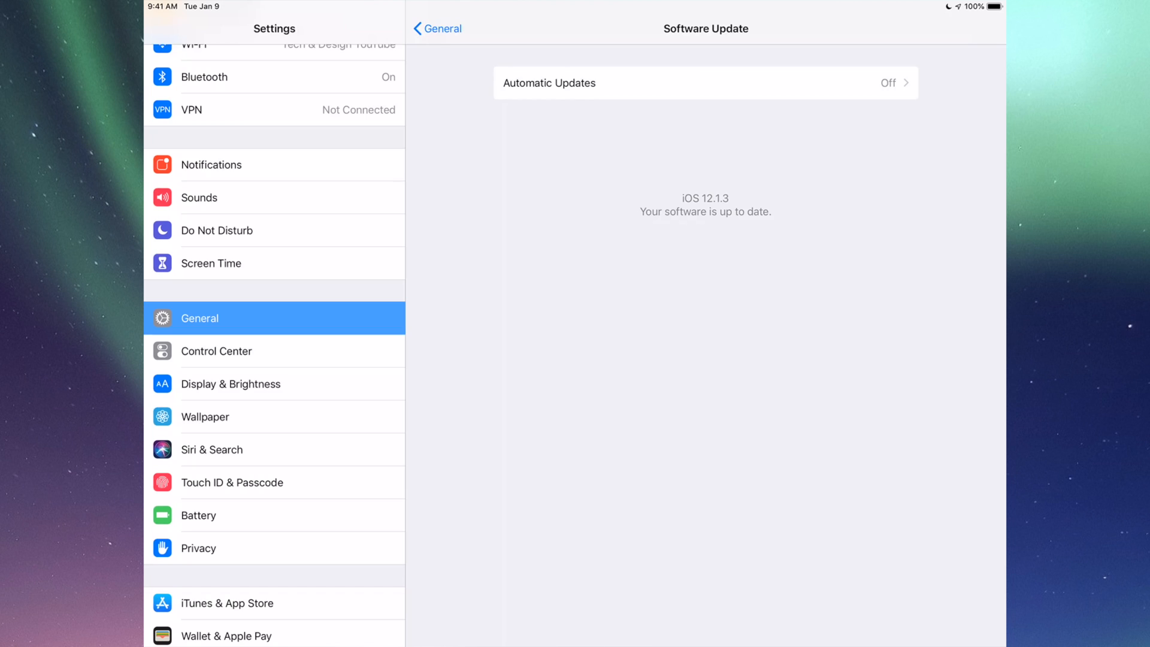
pyautogui.press('home')
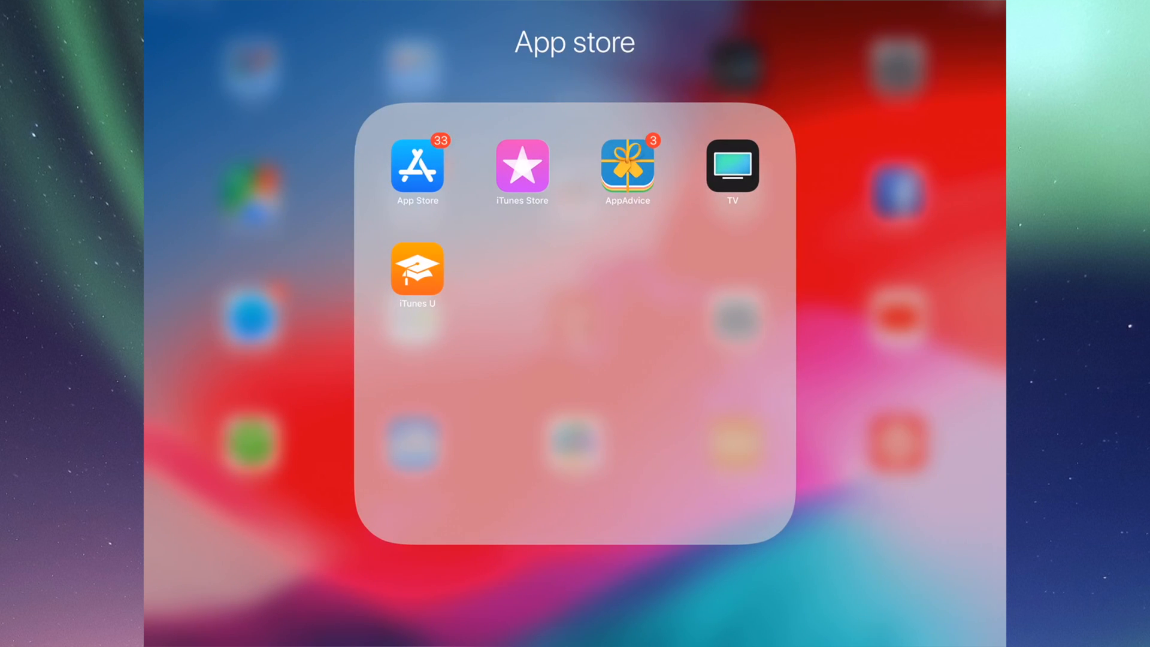
# Reopen the App store folder and launch the App Store to its Updates page
pyautogui.click(575, 587)
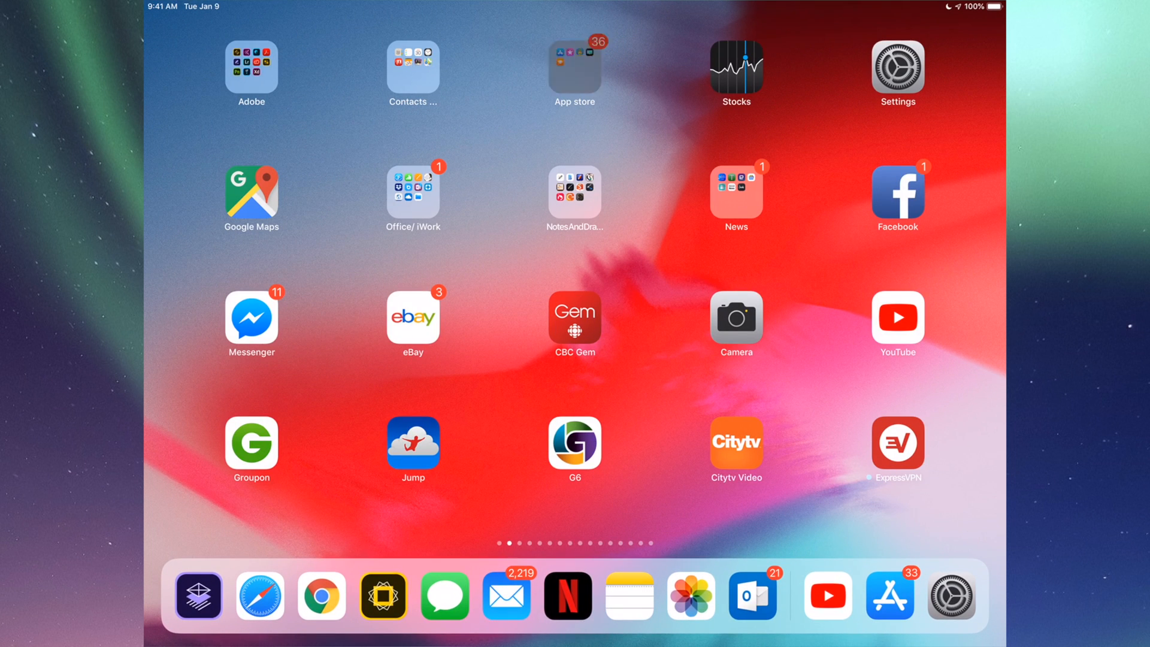
pyautogui.click(574, 71)
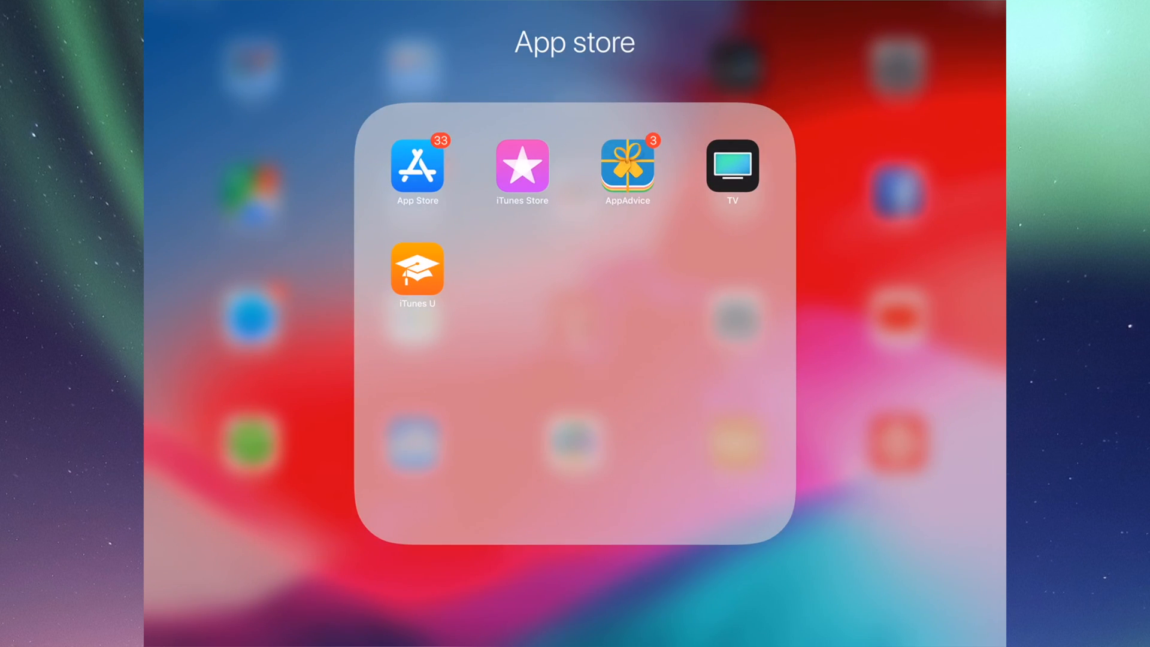
pyautogui.click(417, 164)
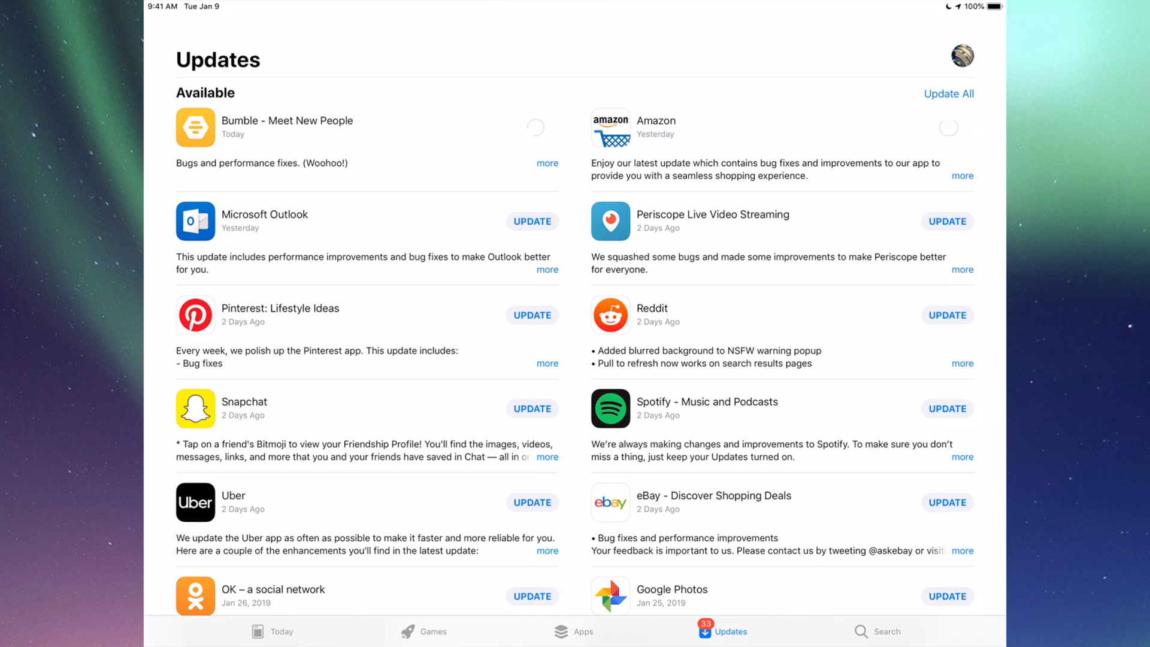
# Start Microsoft Outlook and each following update down the list until all are downloading or queued
pyautogui.click(531, 221)
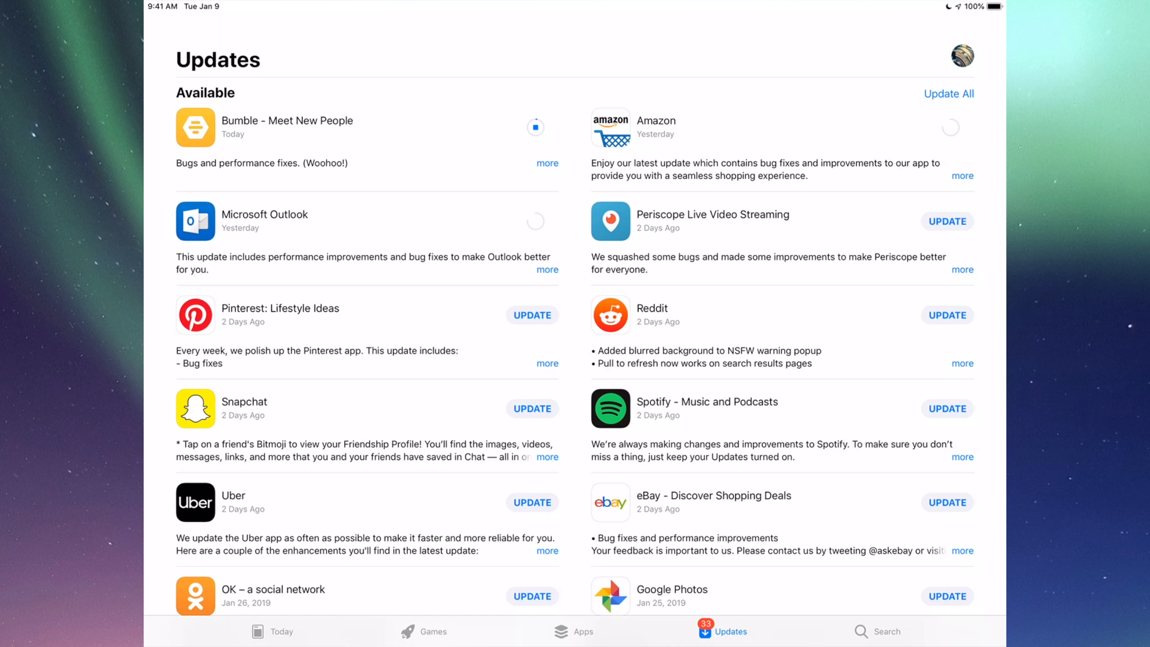
pyautogui.click(949, 94)
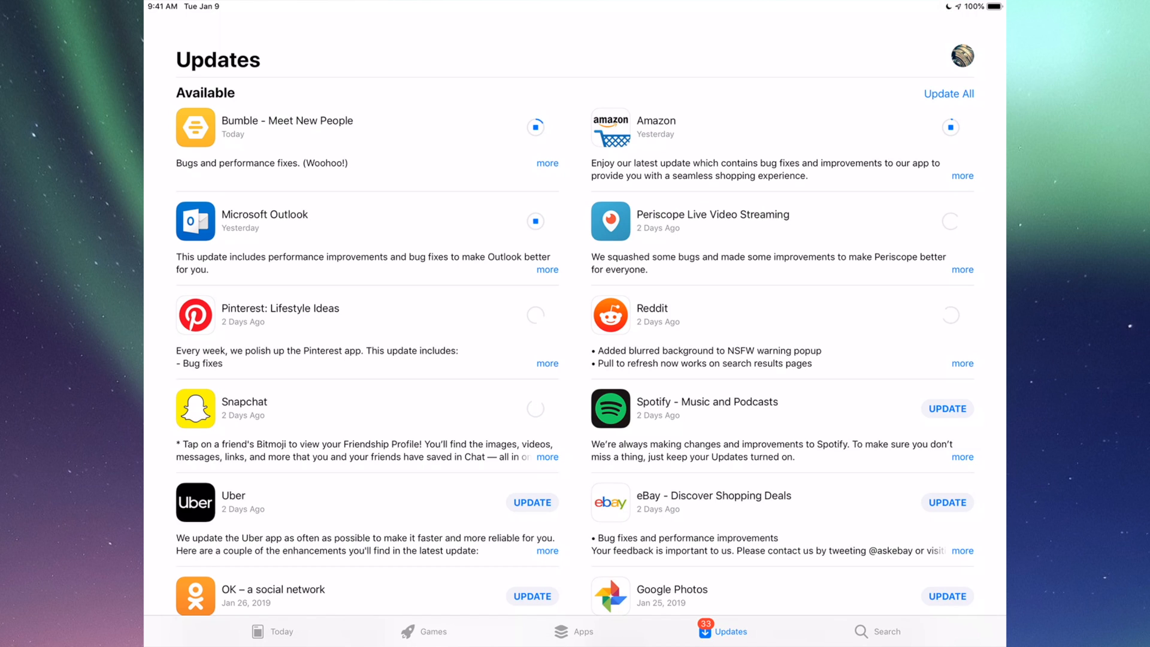
pyautogui.scroll(-3)
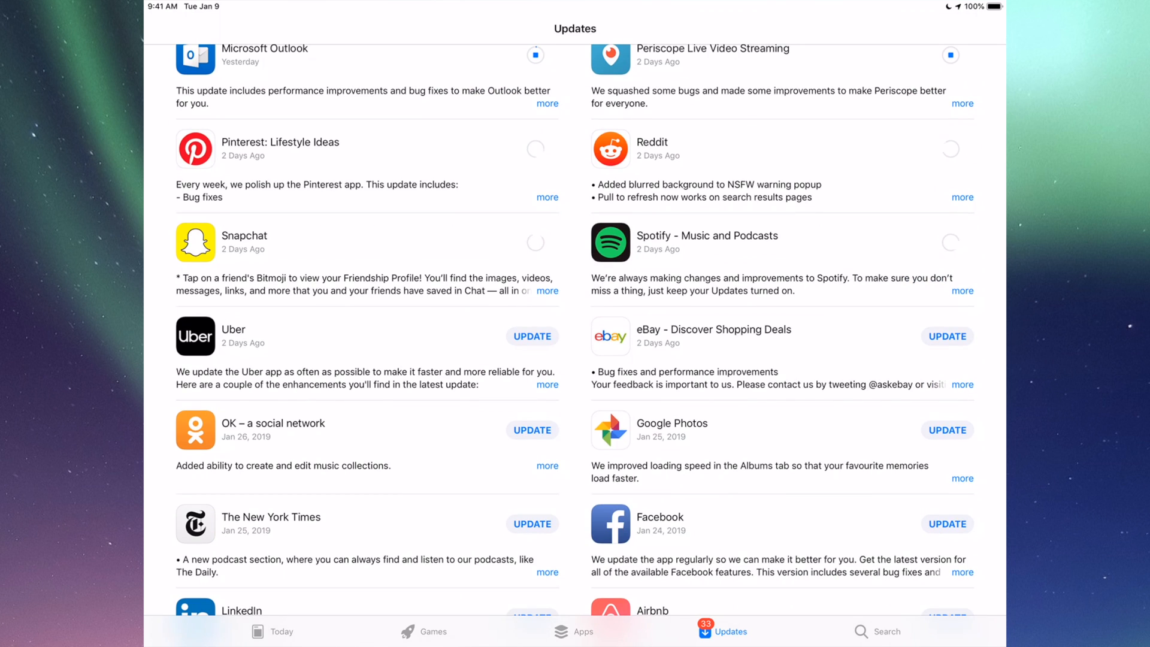
pyautogui.scroll(-3)
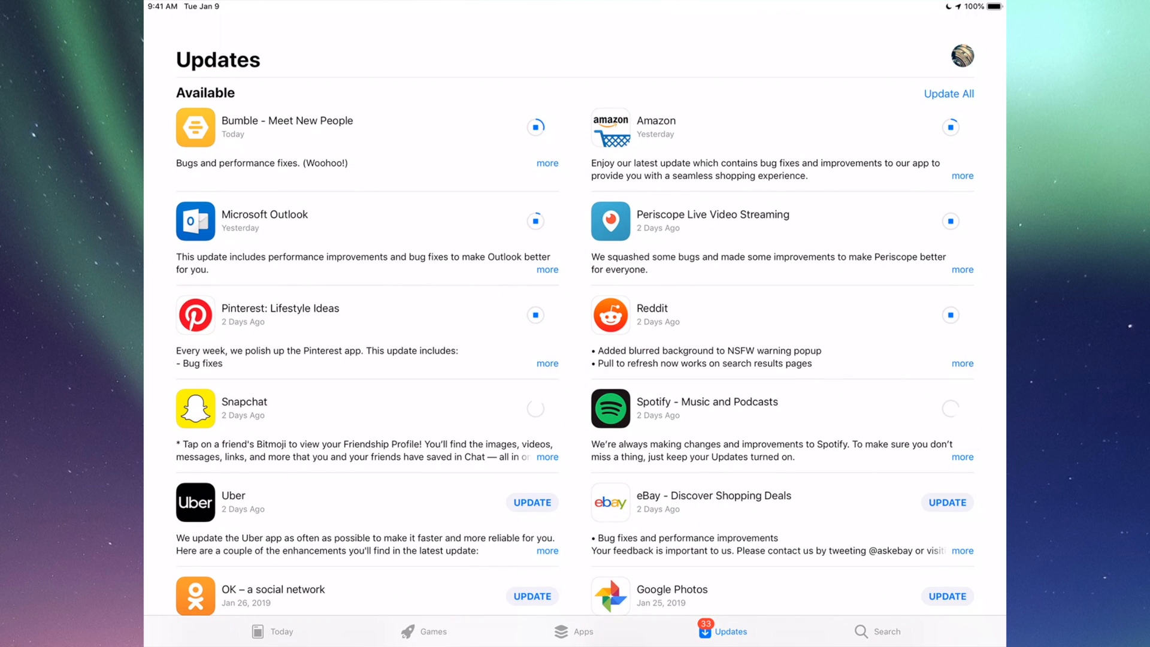
pyautogui.scroll(-3)
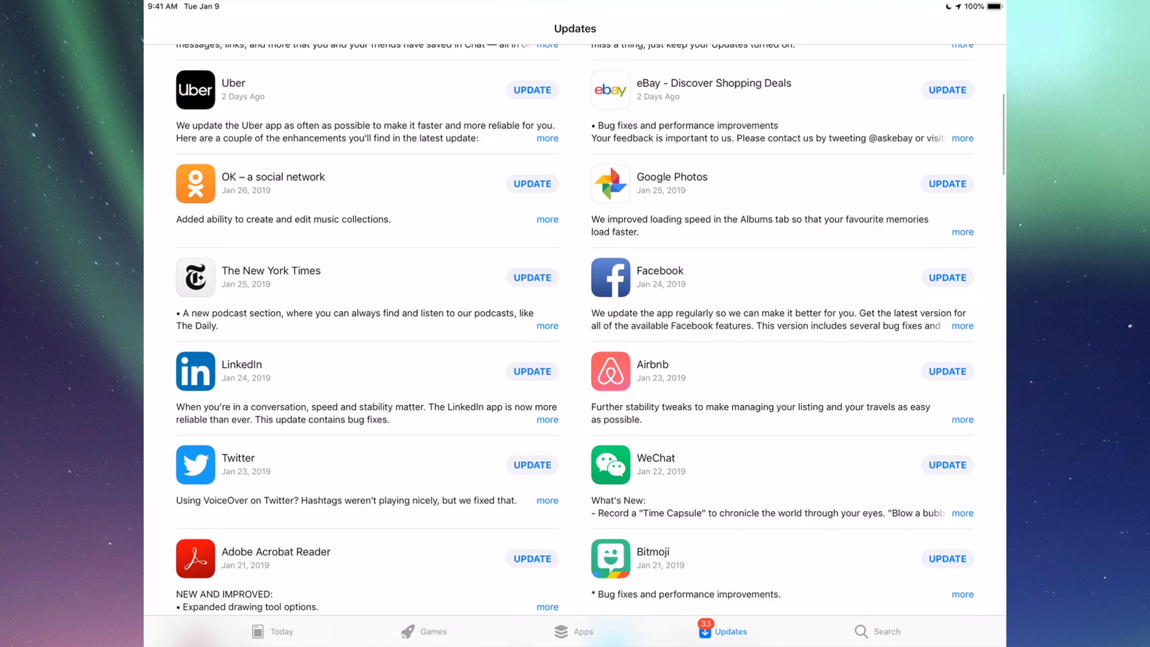
pyautogui.scroll(-3)
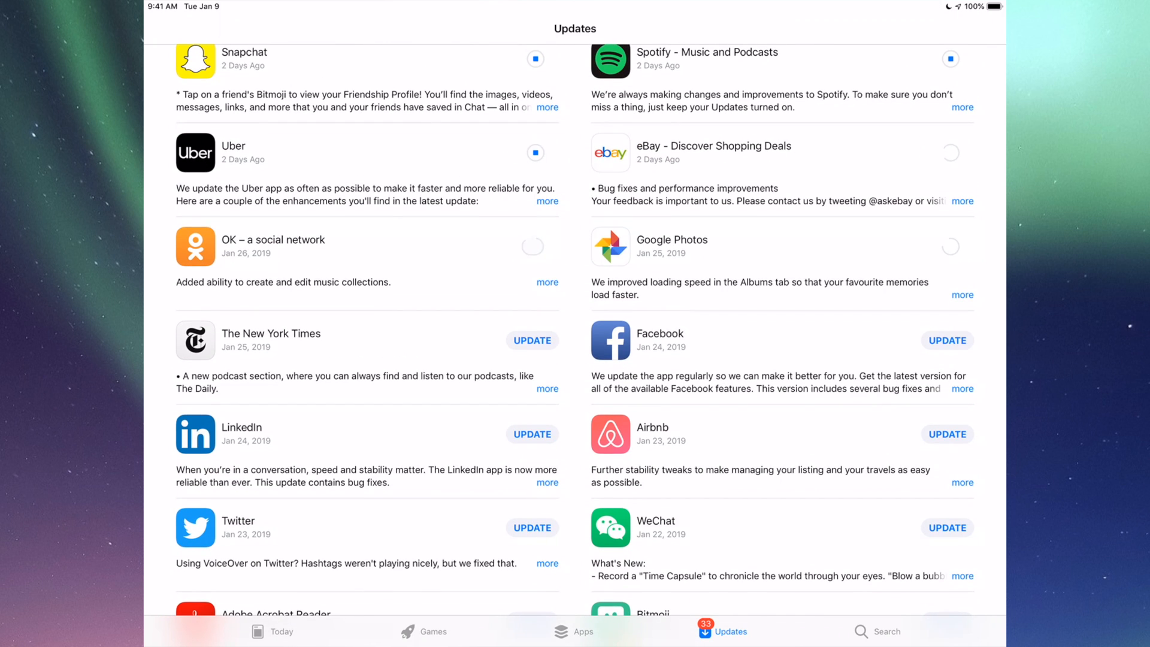
pyautogui.scroll(-3)
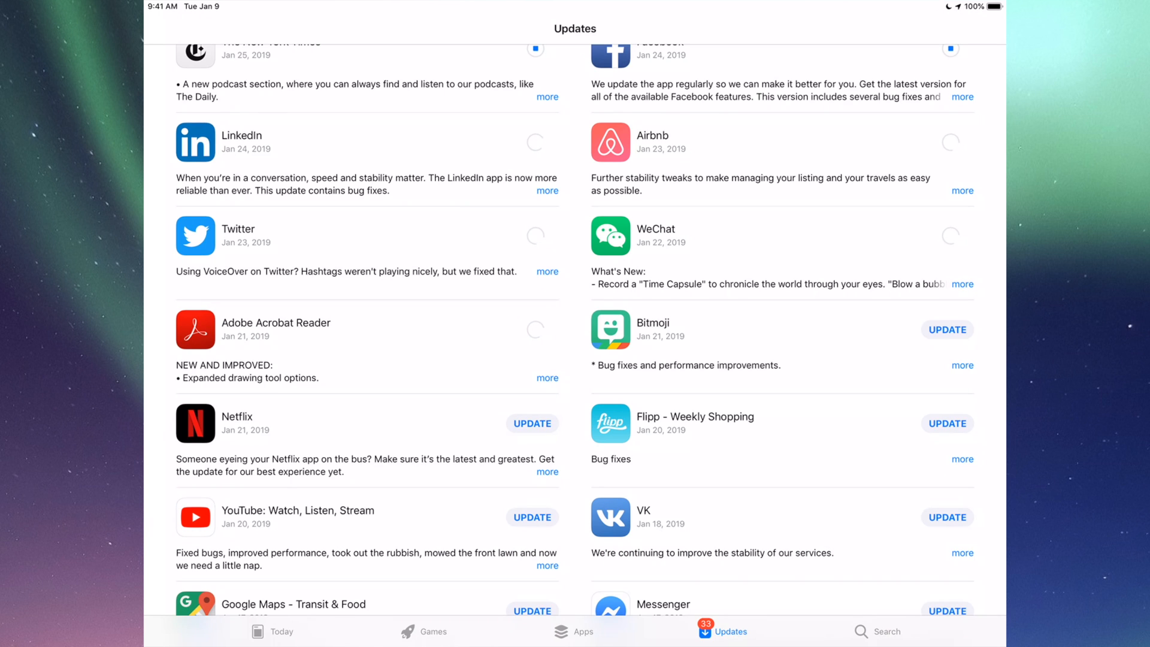
pyautogui.scroll(-3)
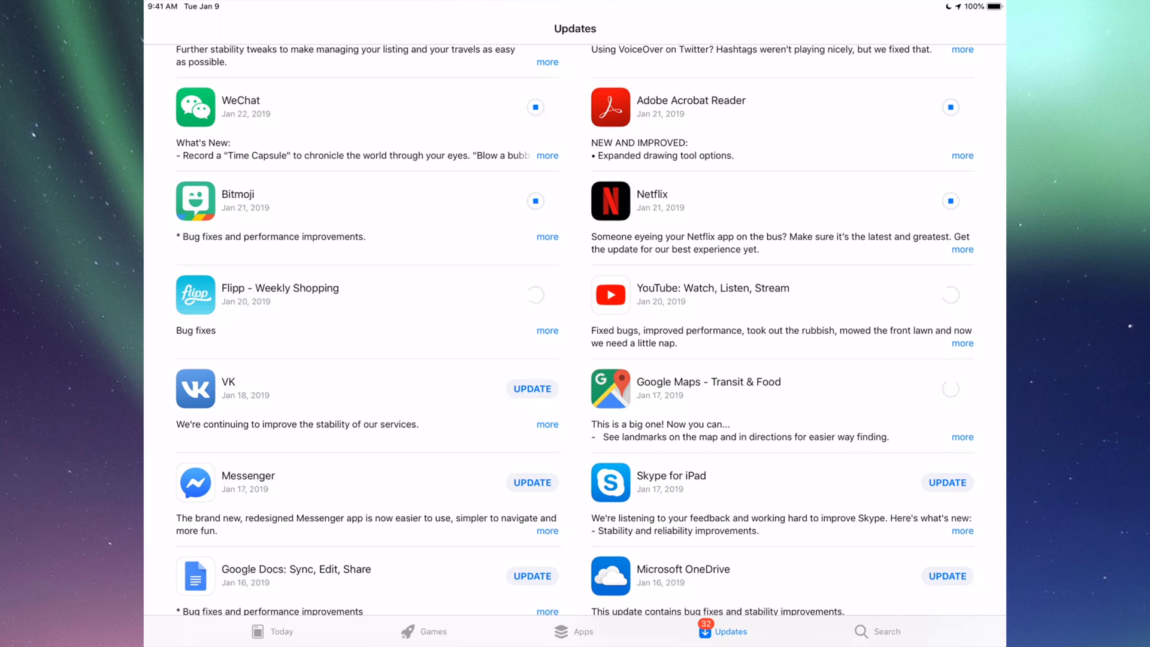
pyautogui.scroll(-3)
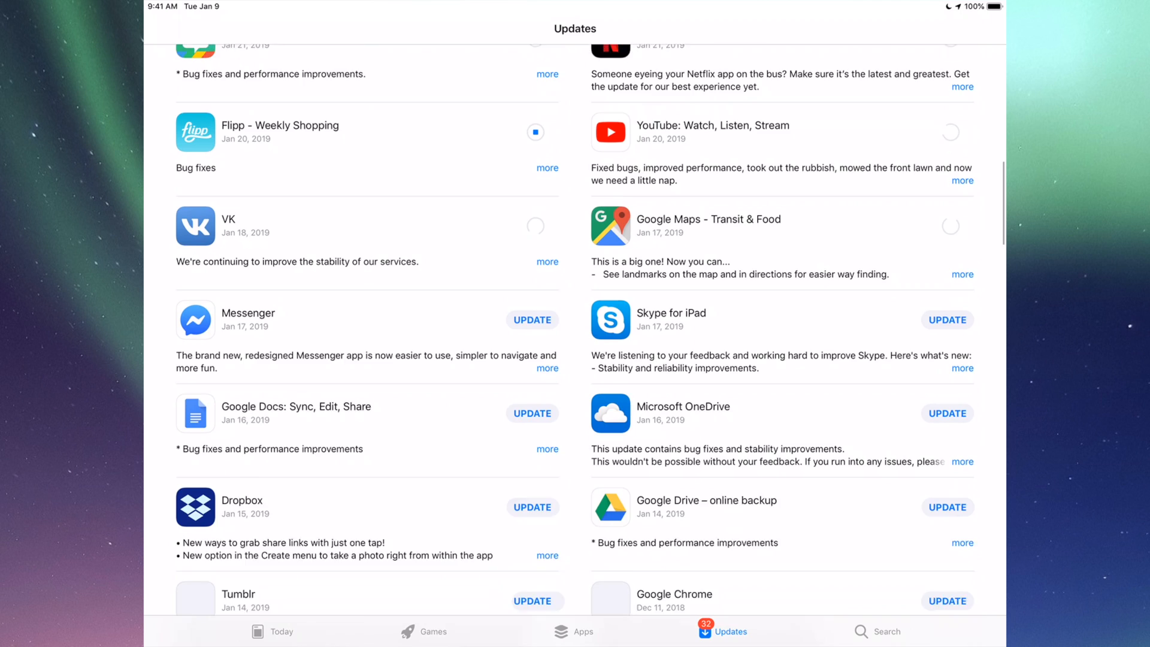
pyautogui.scroll(-3)
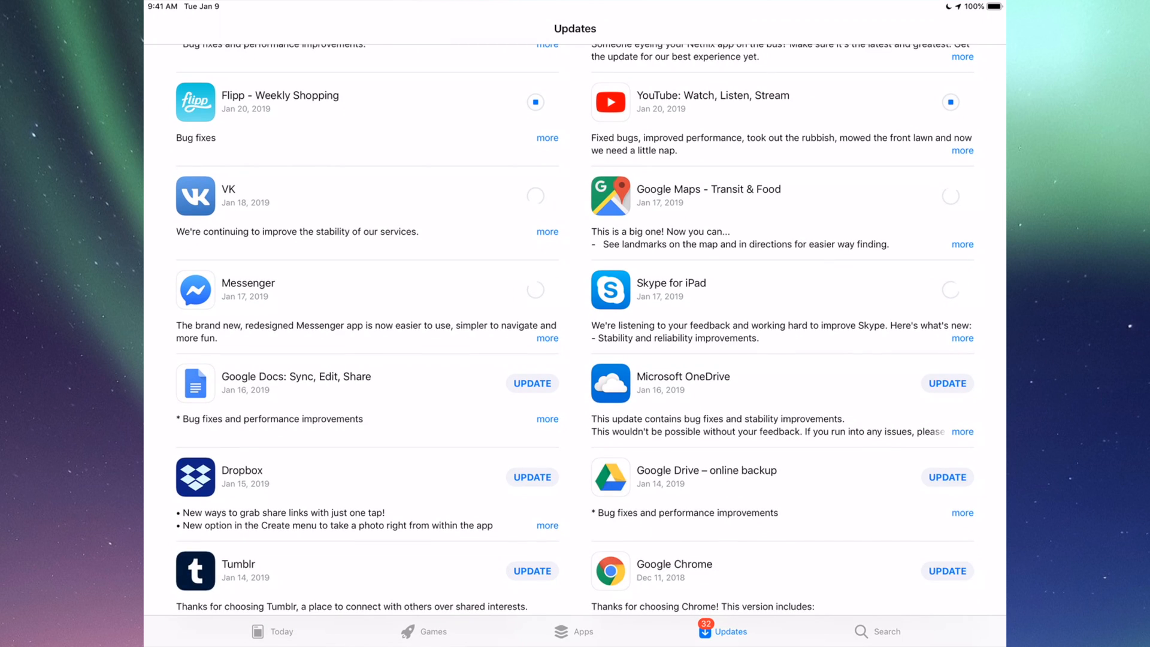
pyautogui.scroll(-3)
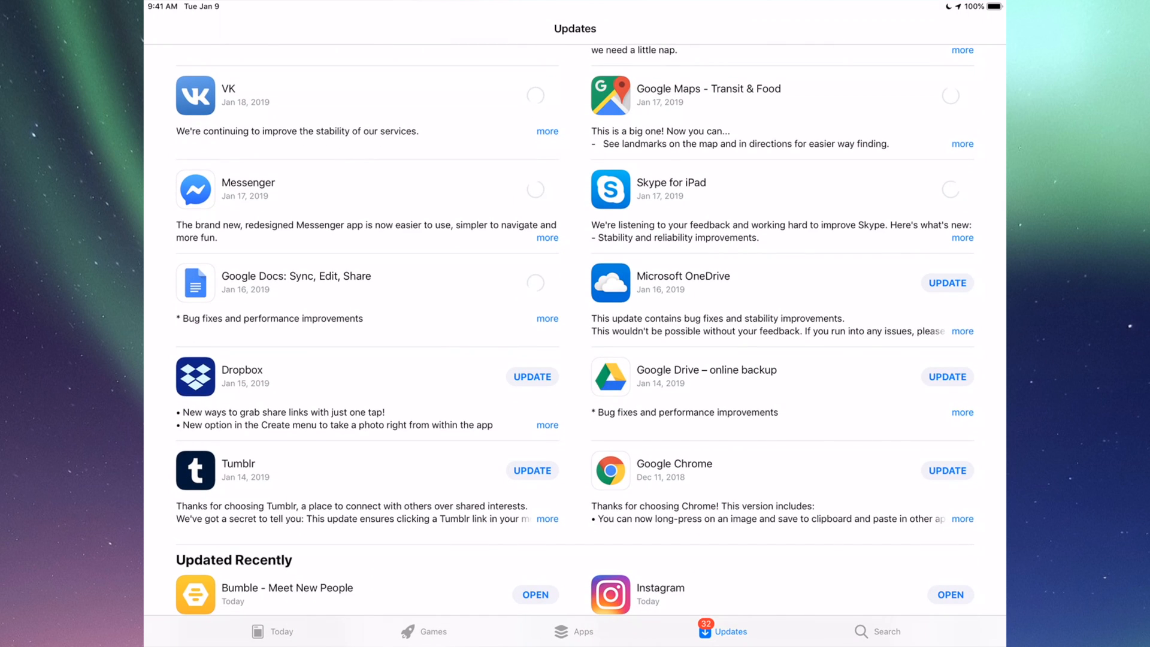
pyautogui.scroll(-3)
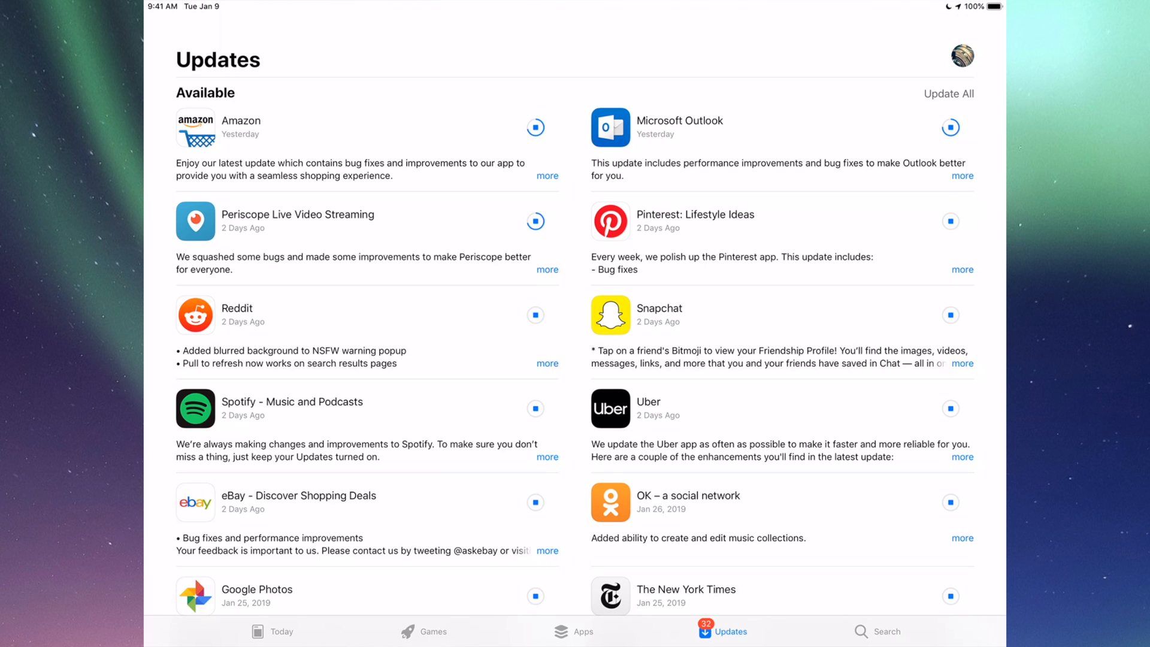
pyautogui.scroll(-3)
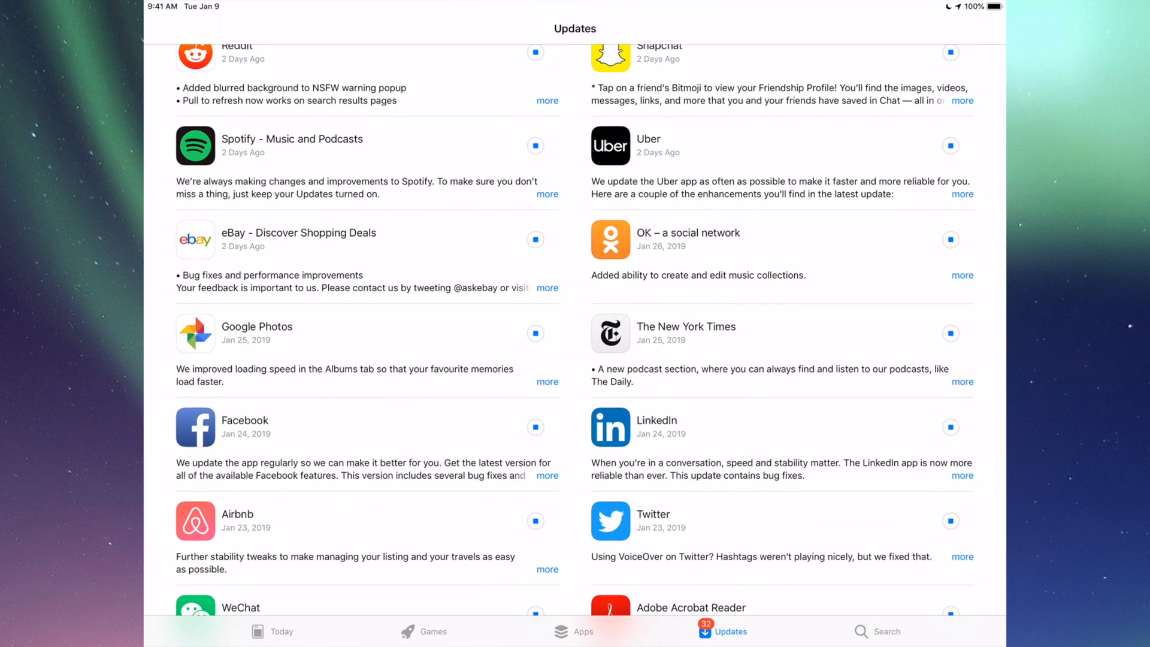
pyautogui.scroll(-3)
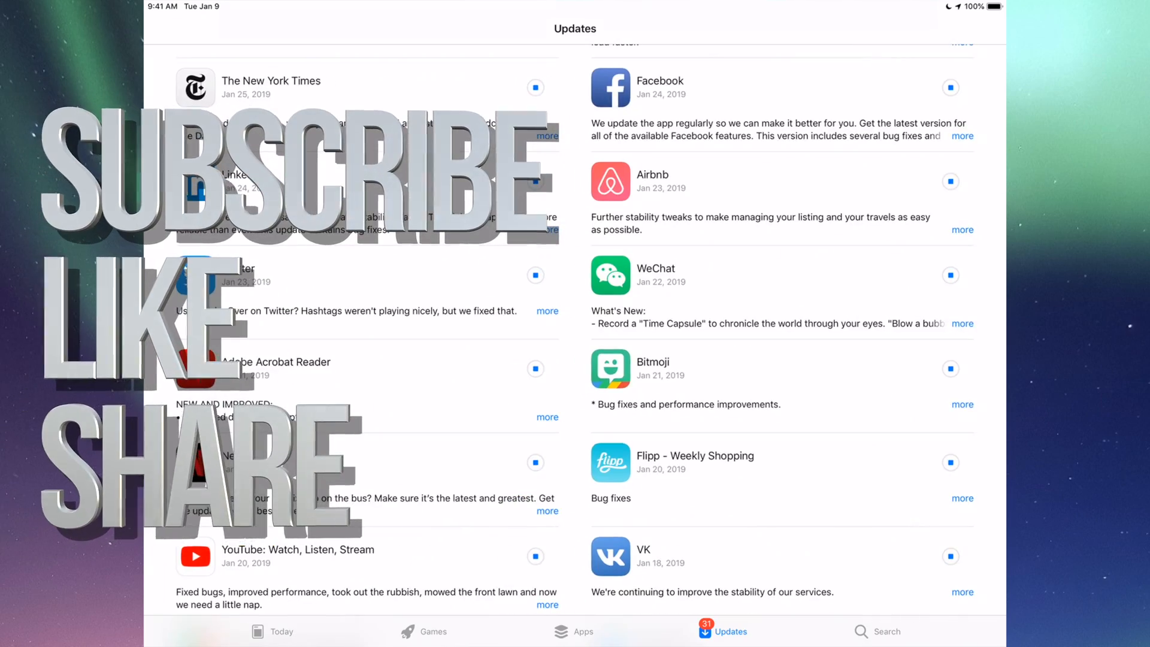
pyautogui.scroll(-3)
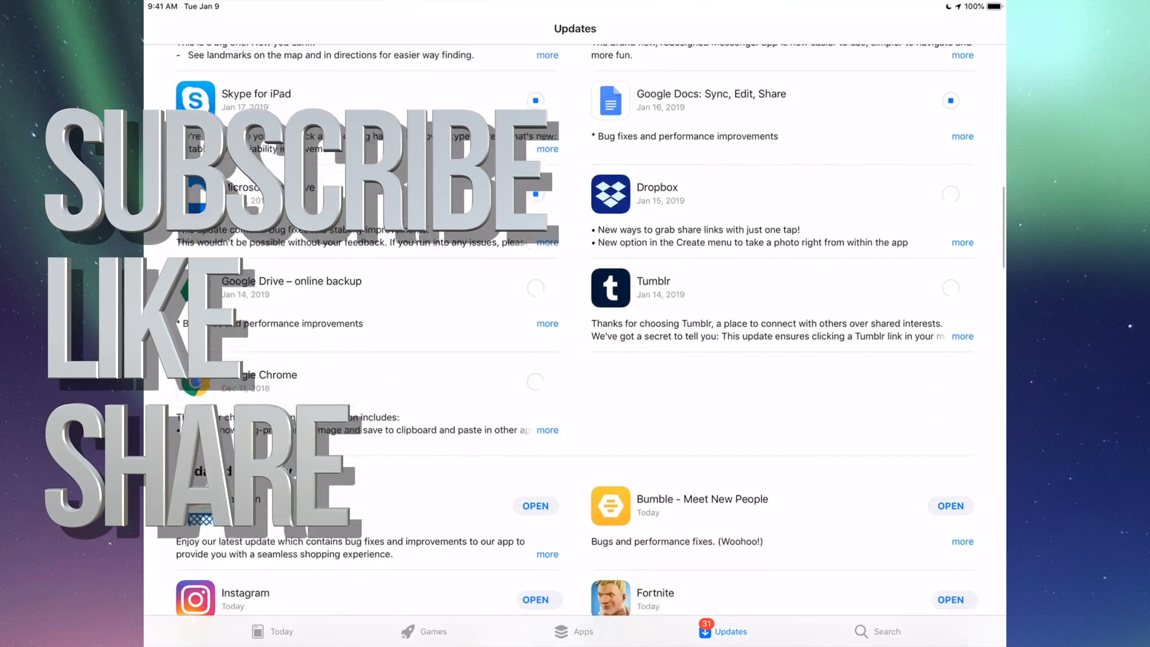